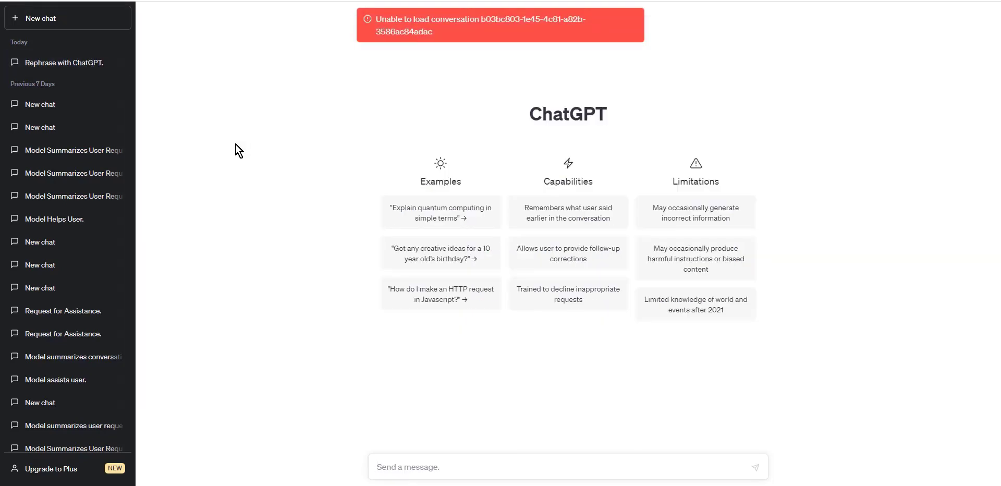
Scroll down the ChatGPT chat history sidebar
scroll("down", 3)
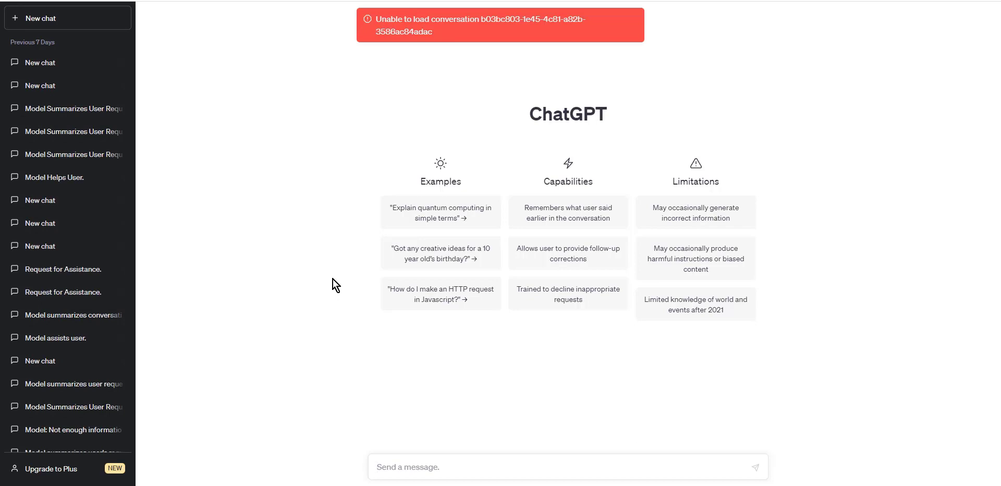
mouse_move(147, 32)
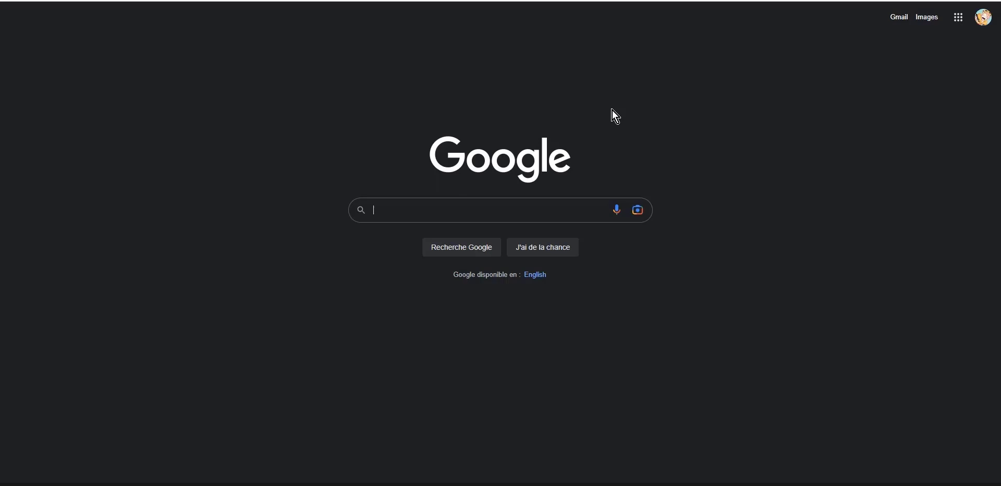
Search Google for 'chatgpt' and open OpenAI's 'Introducing ChatGPT' page
type("chat")
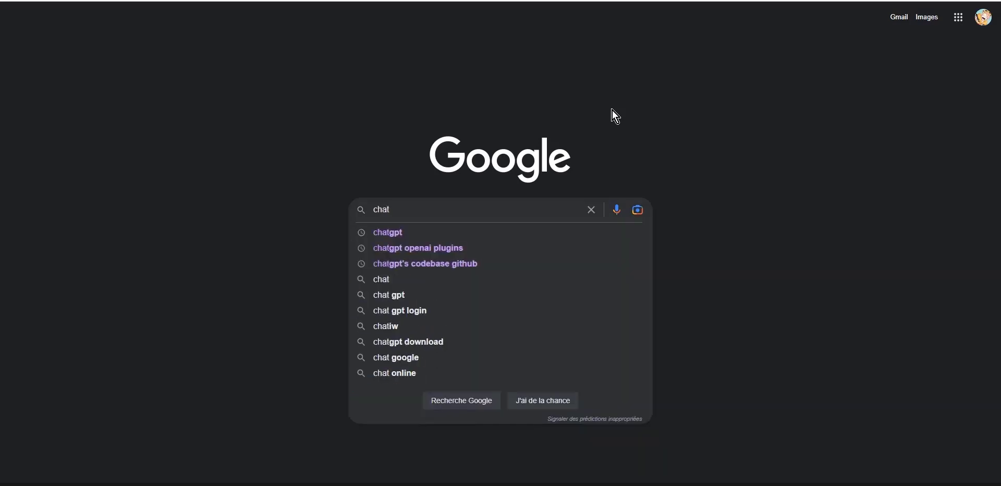
left_click(388, 233)
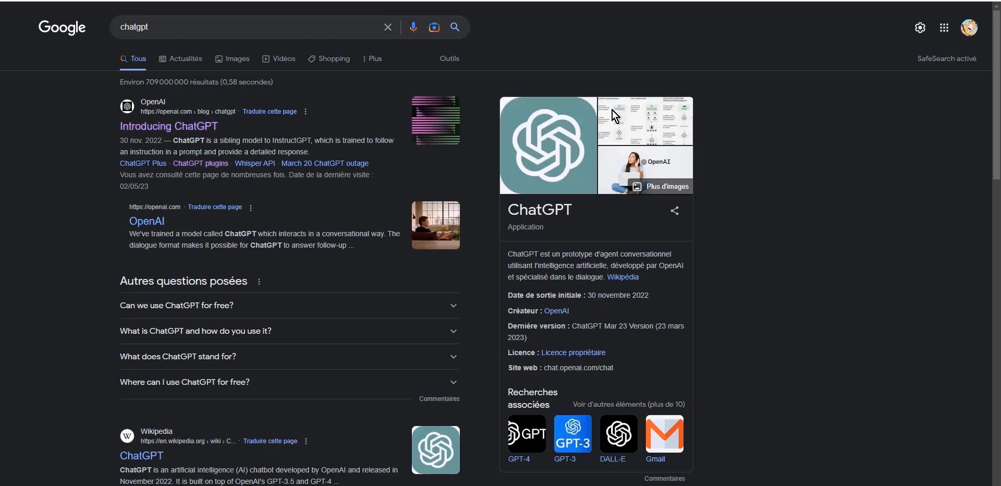
left_click(168, 126)
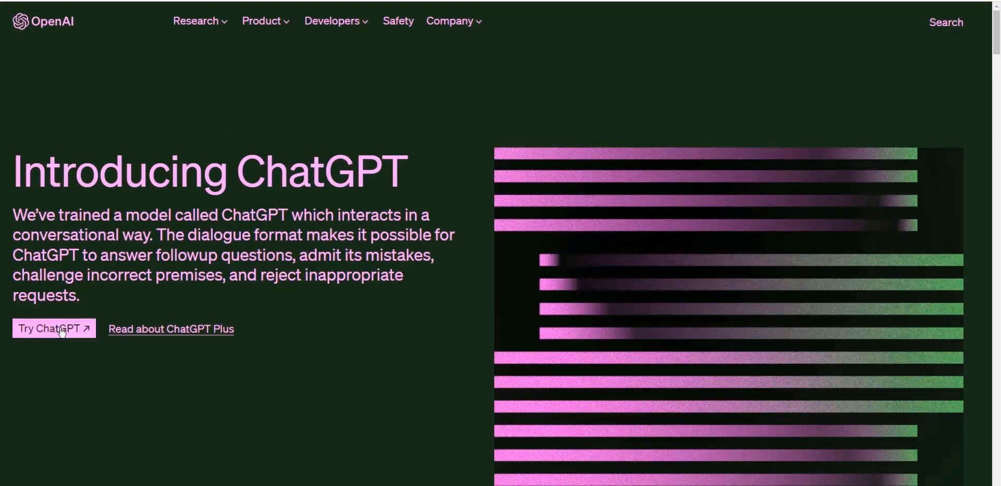
Log in to ChatGPT from 'Try ChatGPT' with the saved email and password
left_click(53, 328)
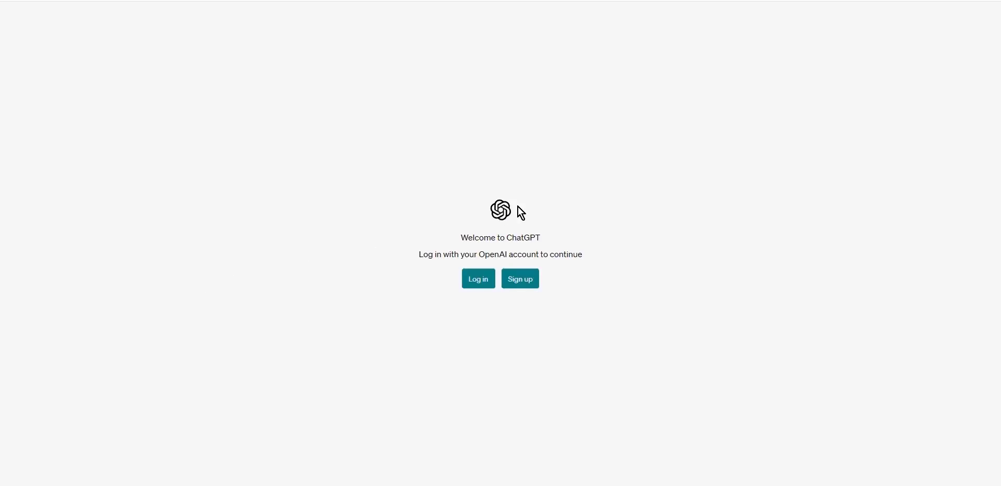
mouse_move(588, 257)
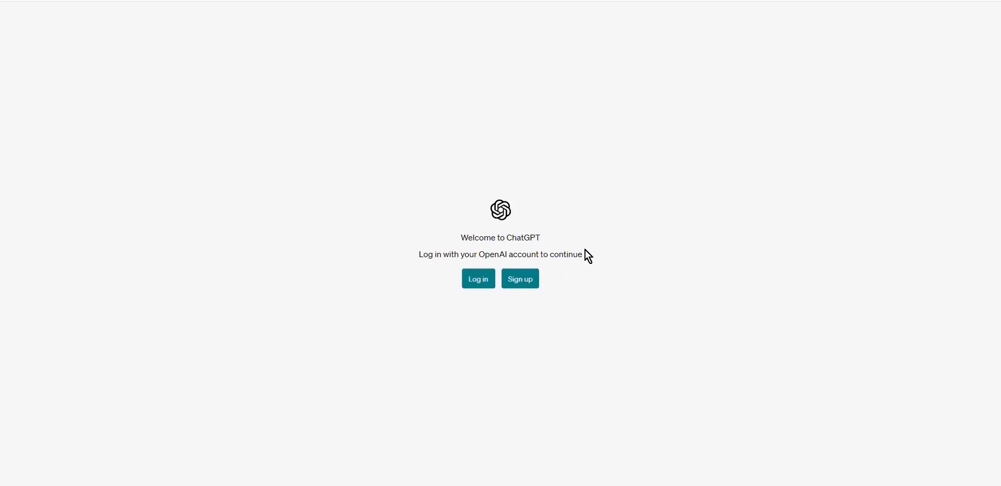
mouse_move(534, 316)
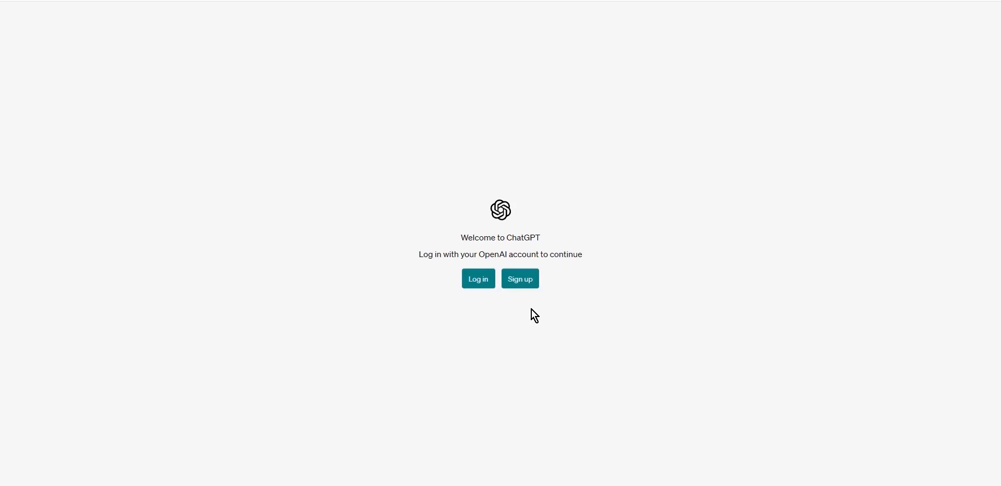
mouse_move(512, 310)
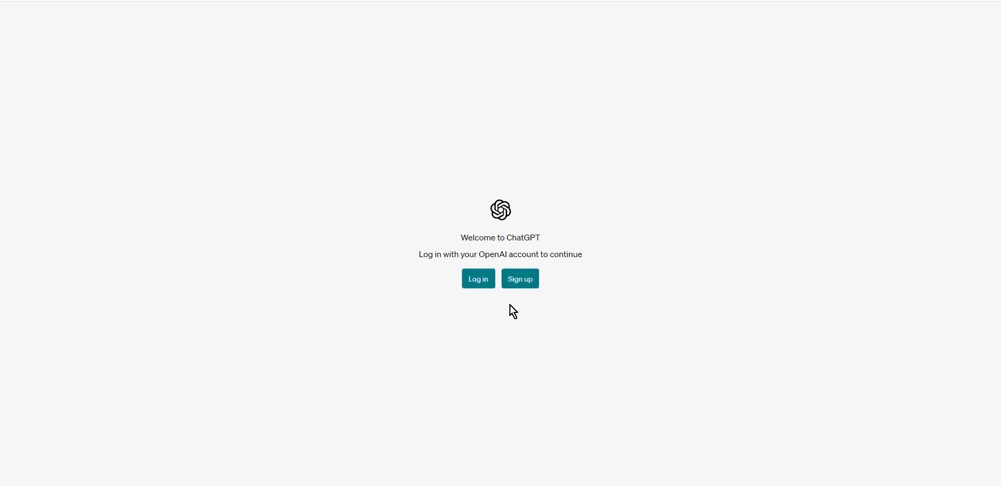
left_click(478, 278)
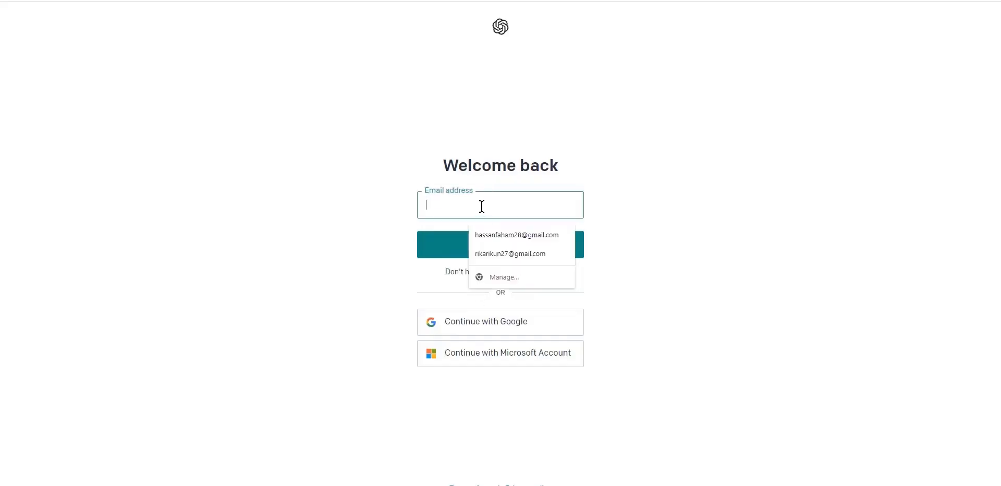
left_click(517, 235)
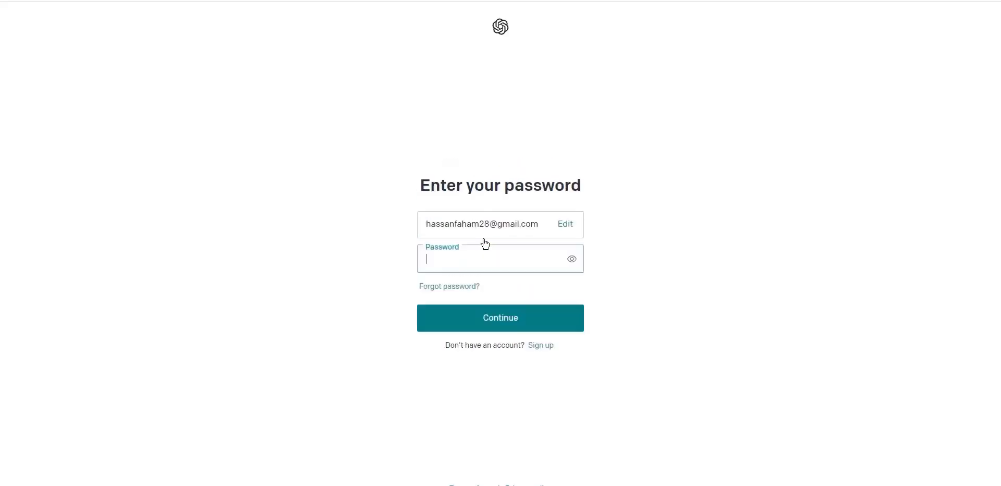
left_click(501, 318)
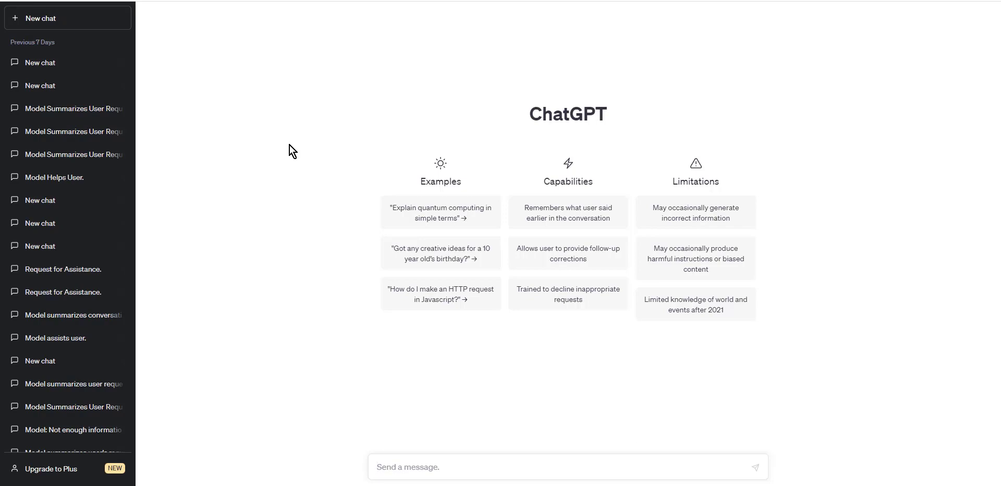
Ask ChatGPT: 'I am tired of eating pizza every day. rephrase this sentence in four different ways'
type("I am tired of eating pizza every day. r")
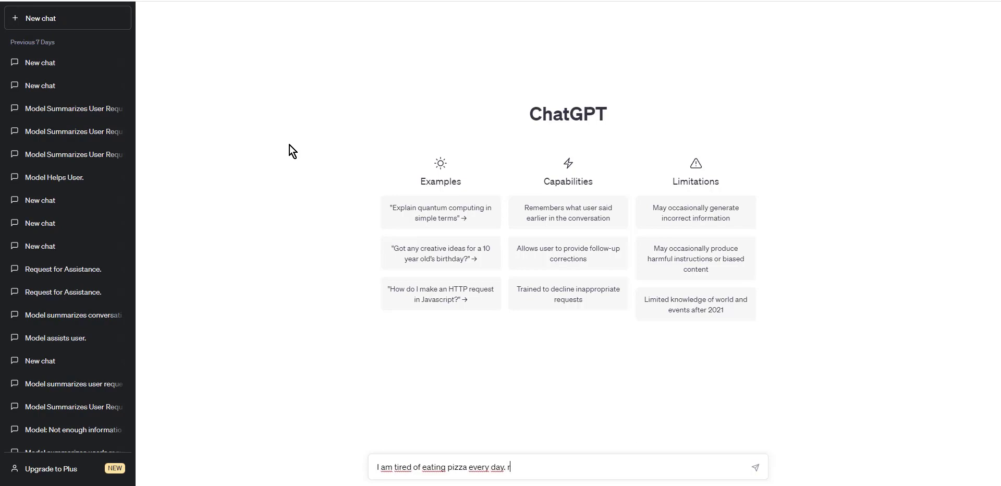
type("ephrase this se")
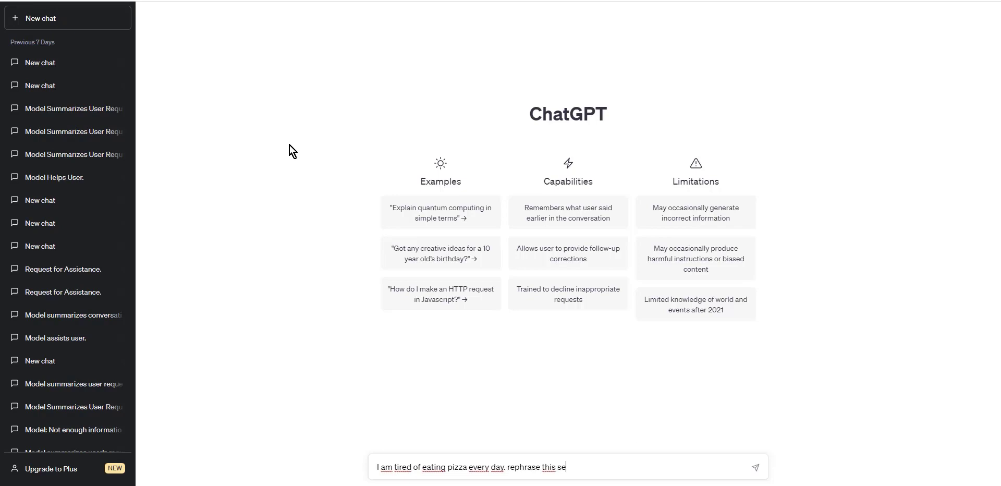
type("ntence in f")
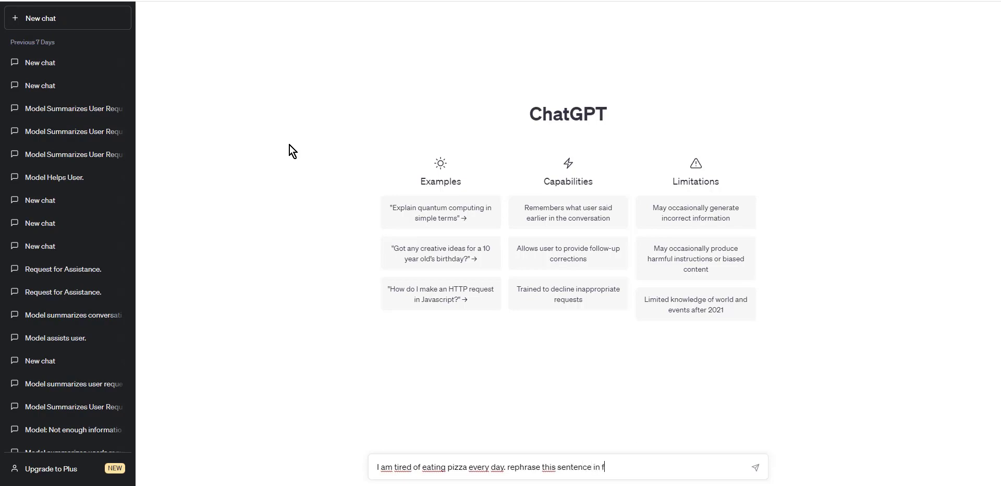
type("our different")
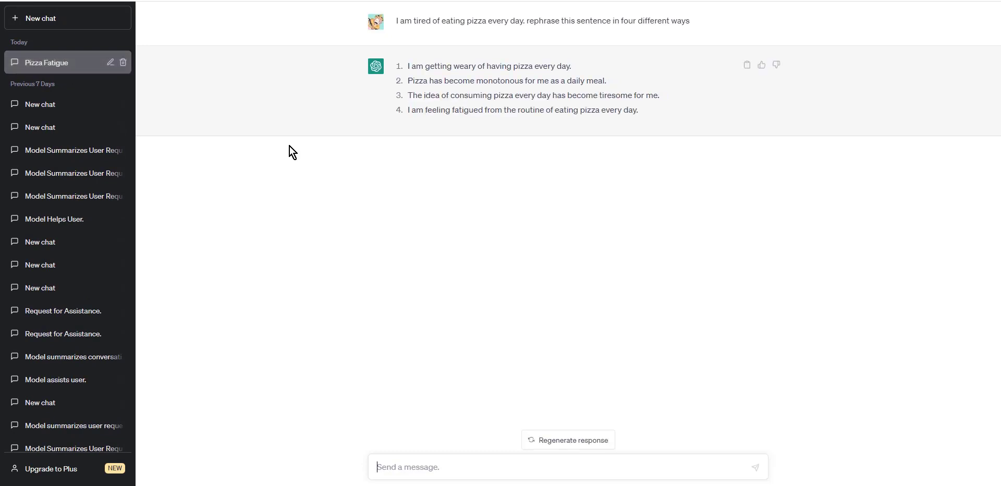
Paste the earlier pizza prompt into the message box and select 'four' for editing
triple_click(542, 21)
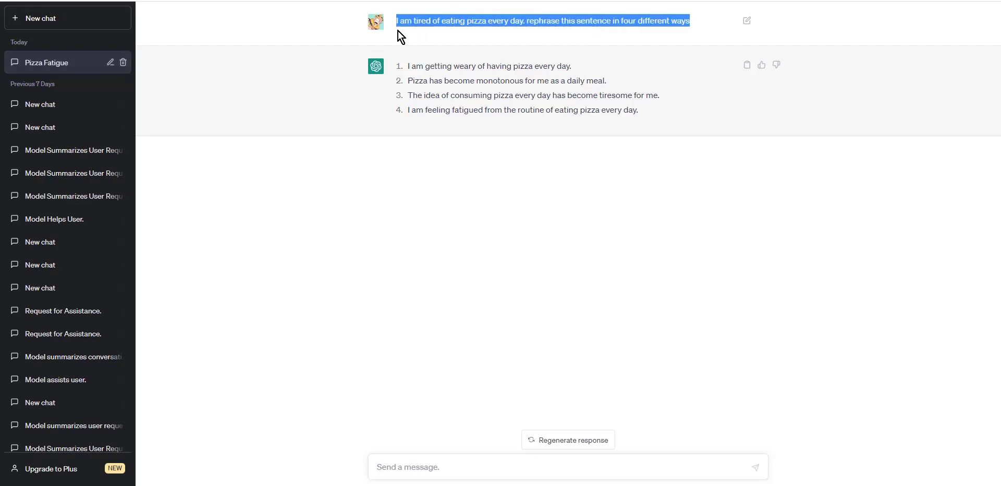
left_click(493, 467)
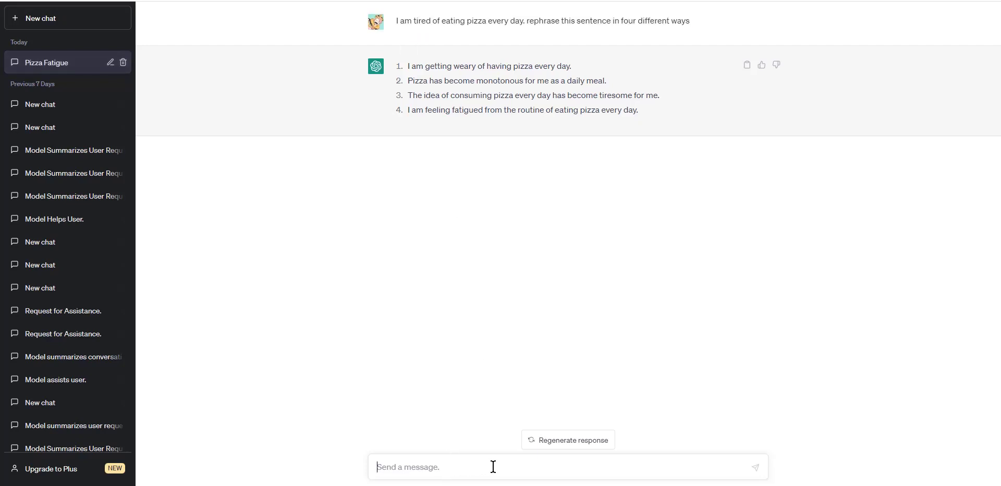
double_click(609, 467)
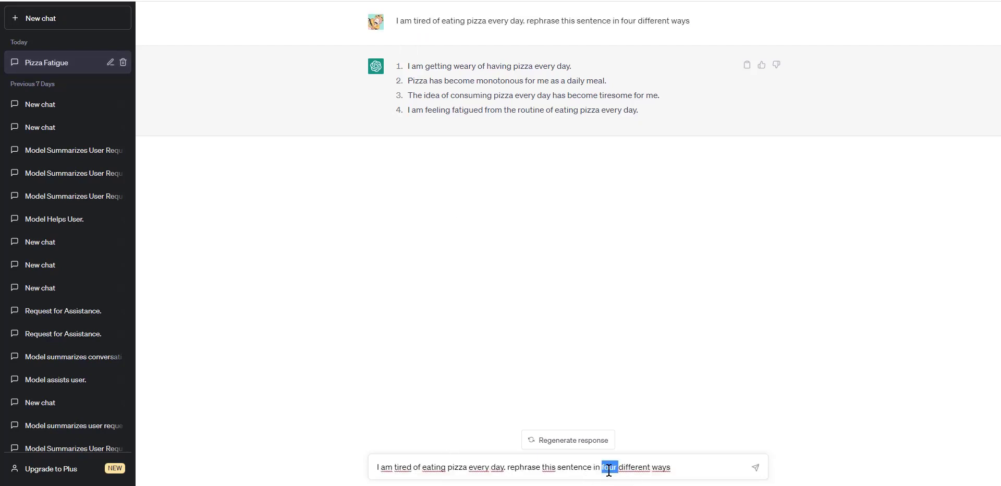